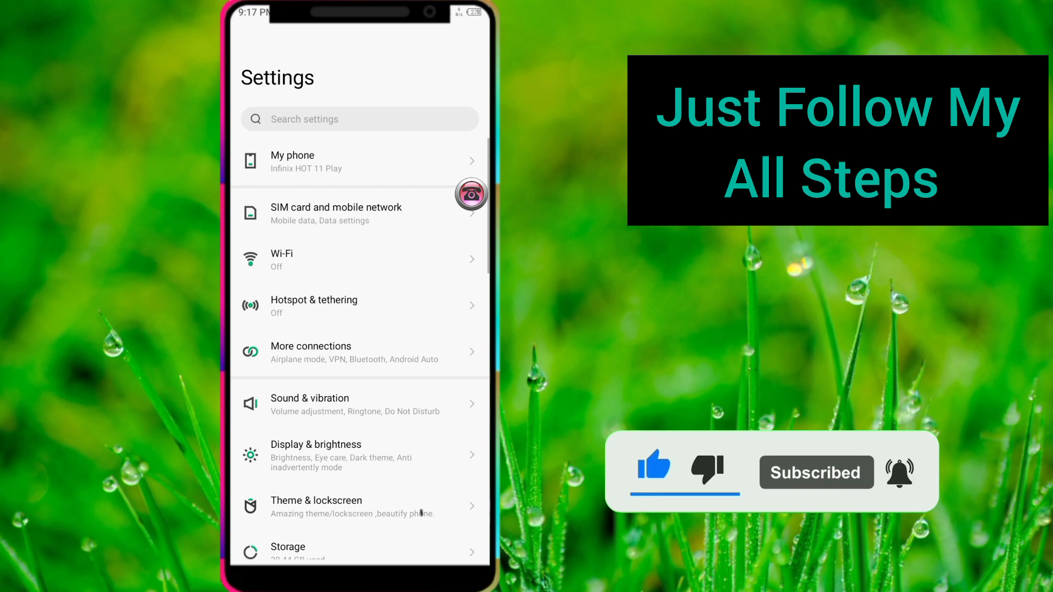
- Scroll down the Settings list and open App management
{"action": "scroll", "scroll_direction": "down", "scroll_amount": 3}
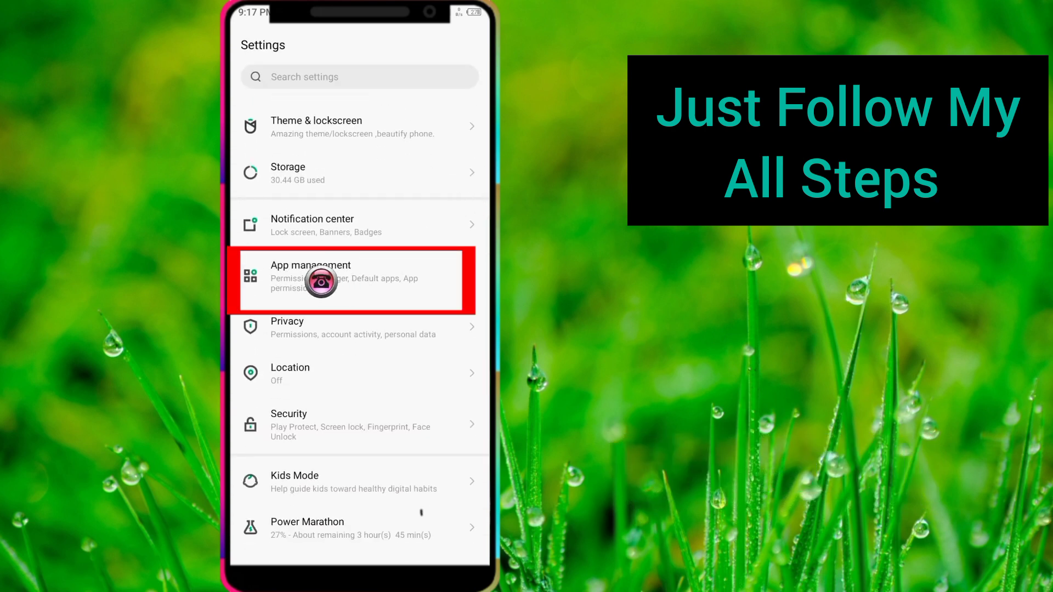
{"action": "left_click", "coordinate": [338, 276]}
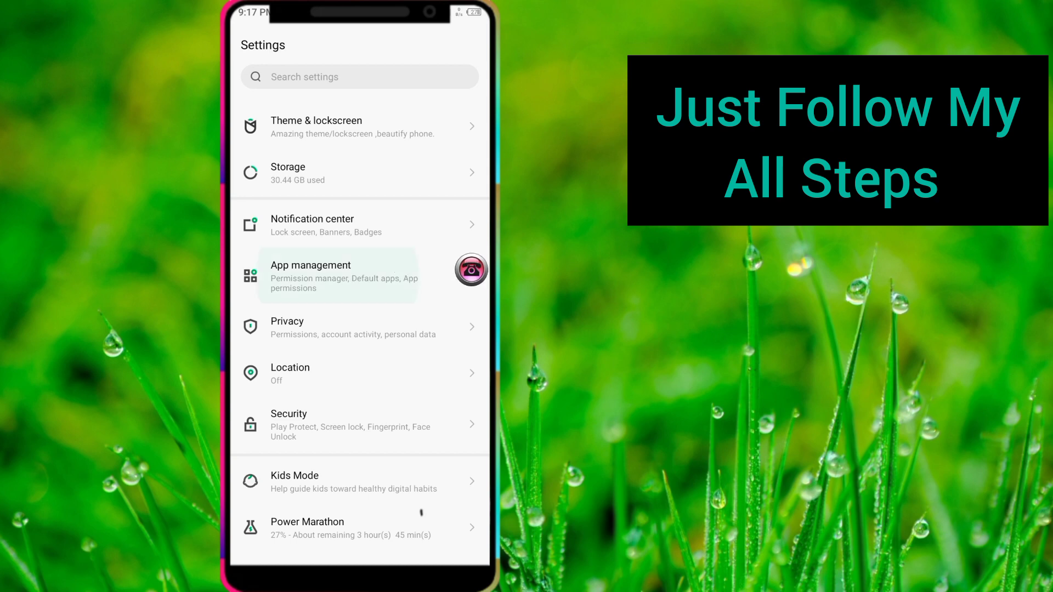
{"action": "left_click", "coordinate": [311, 276]}
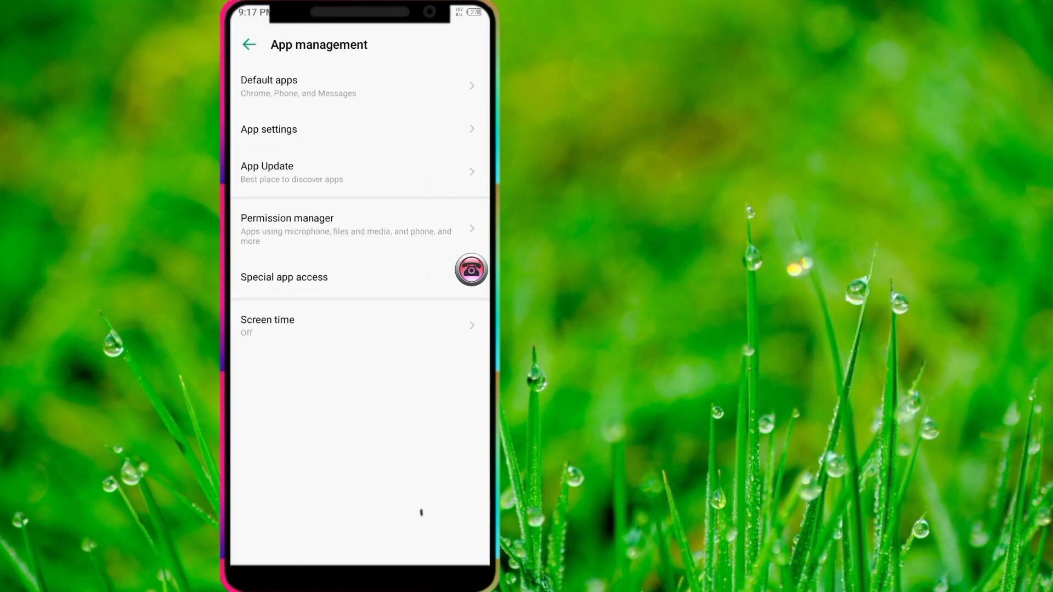
{"action": "left_click", "coordinate": [347, 130]}
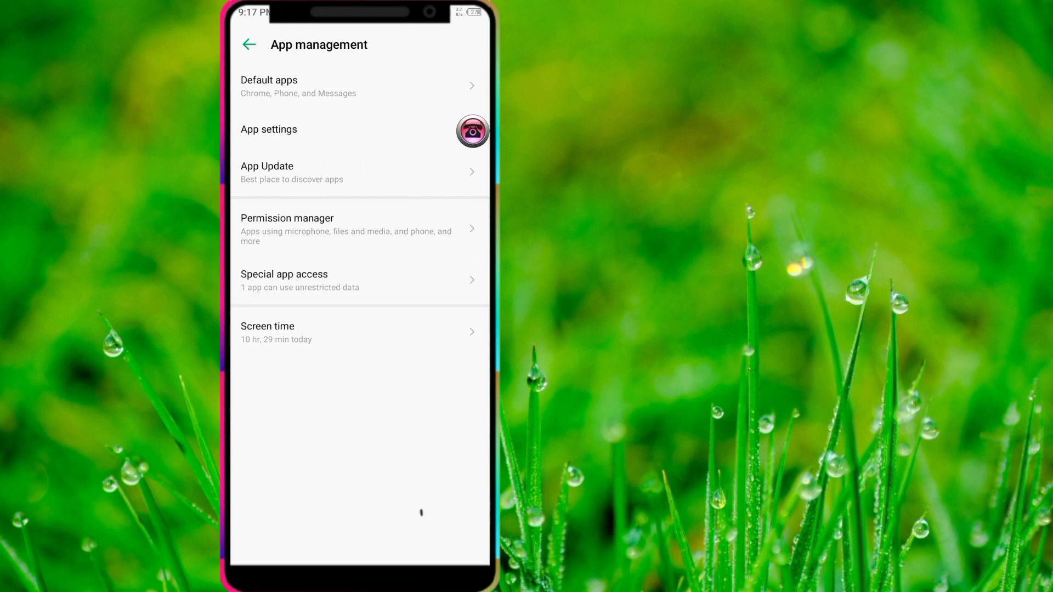
- Open App settings and scroll the All apps list down to WhatsApp
{"action": "left_click", "coordinate": [269, 130]}
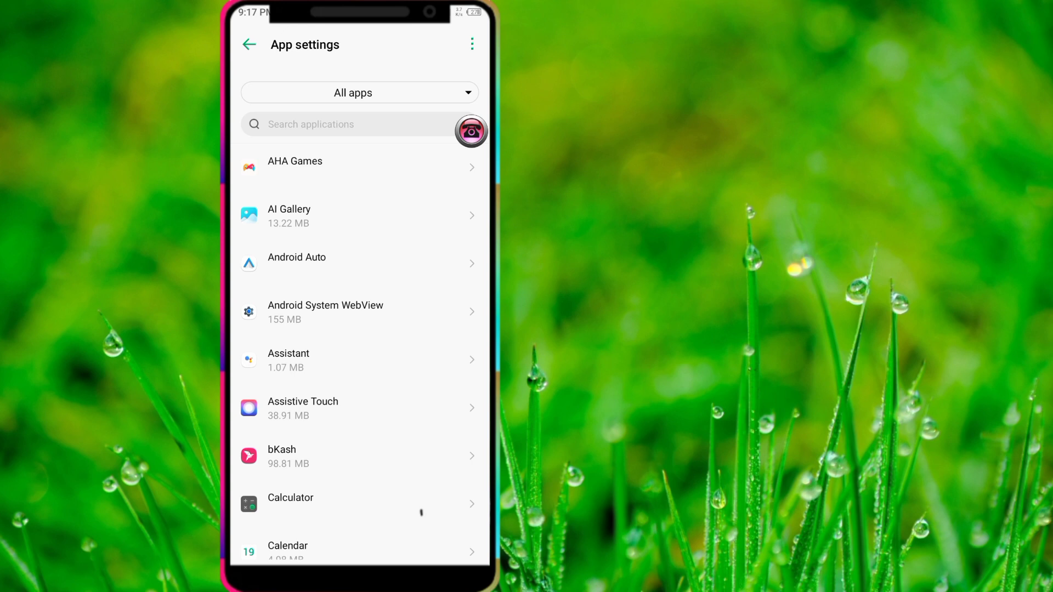
{"action": "scroll", "scroll_direction": "down", "scroll_amount": 3}
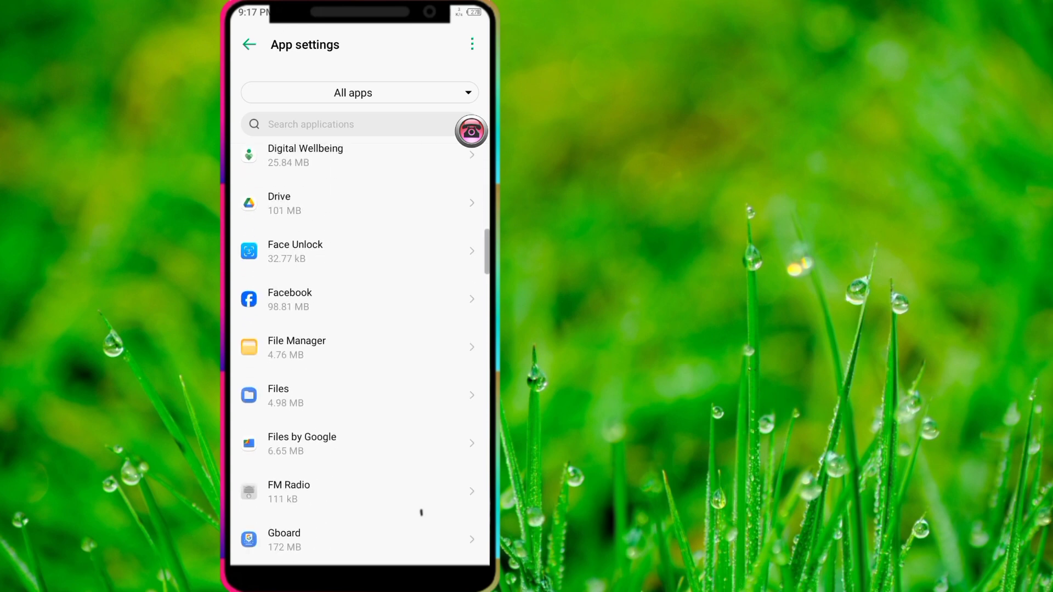
{"action": "scroll", "scroll_direction": "down", "scroll_amount": 3}
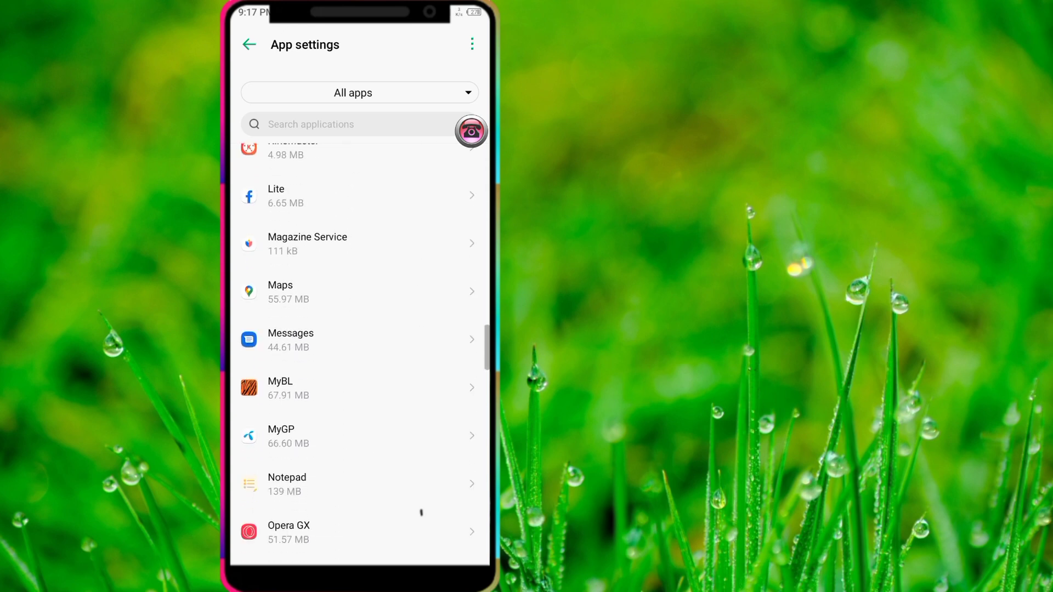
{"action": "scroll", "scroll_direction": "down", "scroll_amount": 3}
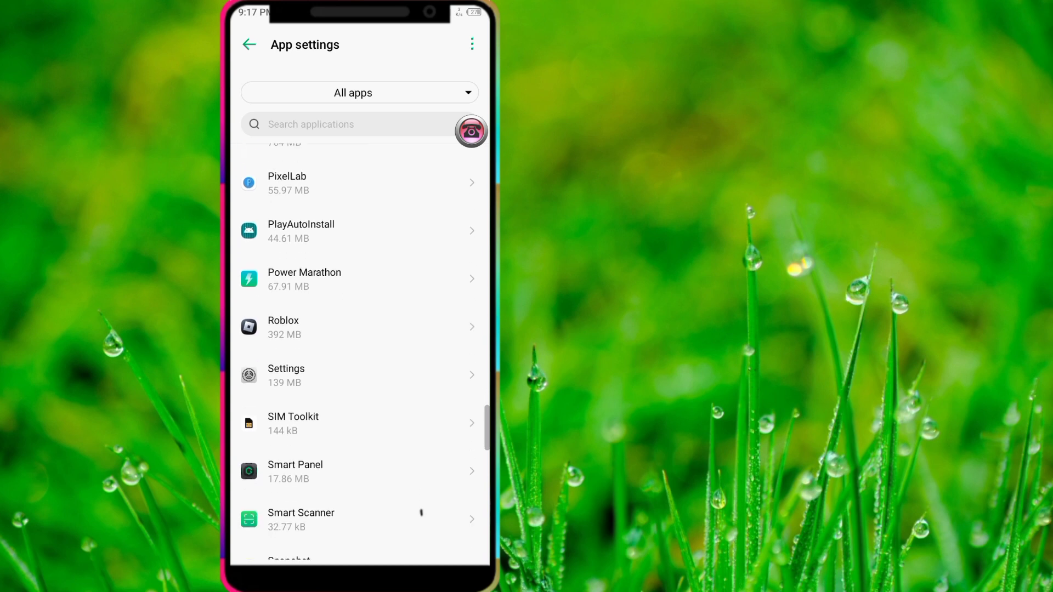
{"action": "scroll", "scroll_direction": "down", "scroll_amount": 3}
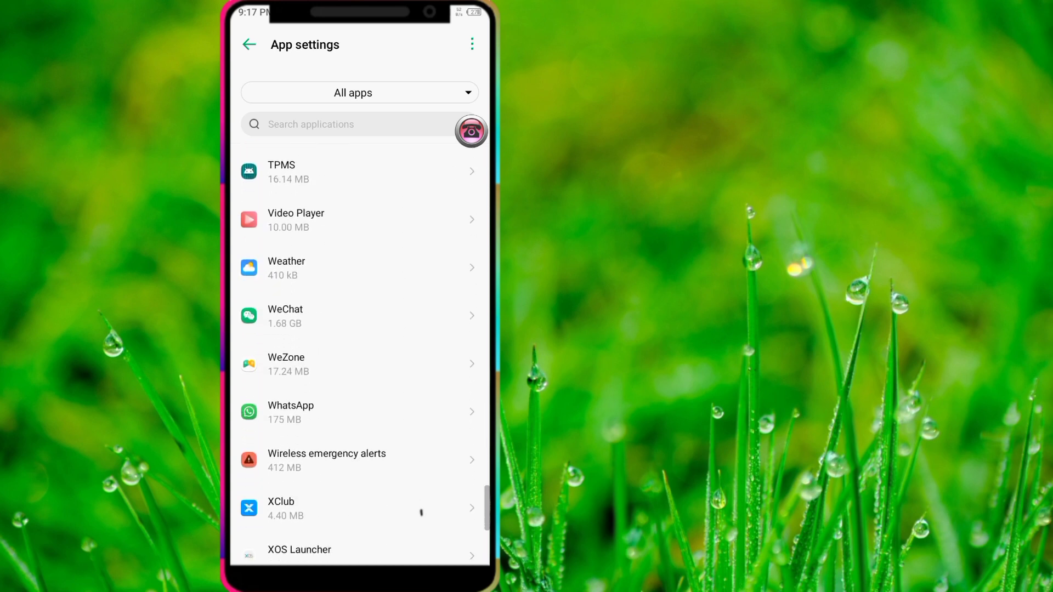
{"action": "scroll", "scroll_direction": "down", "scroll_amount": 3}
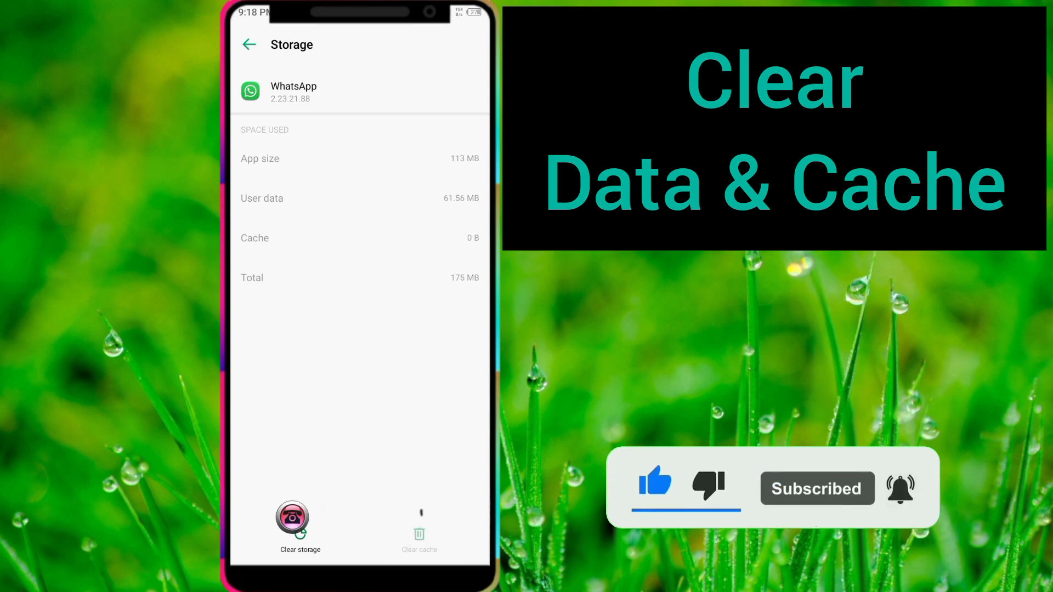
- Clear WhatsApp's 61.56 MB of user data and leave the storage page
{"action": "left_click", "coordinate": [300, 521]}
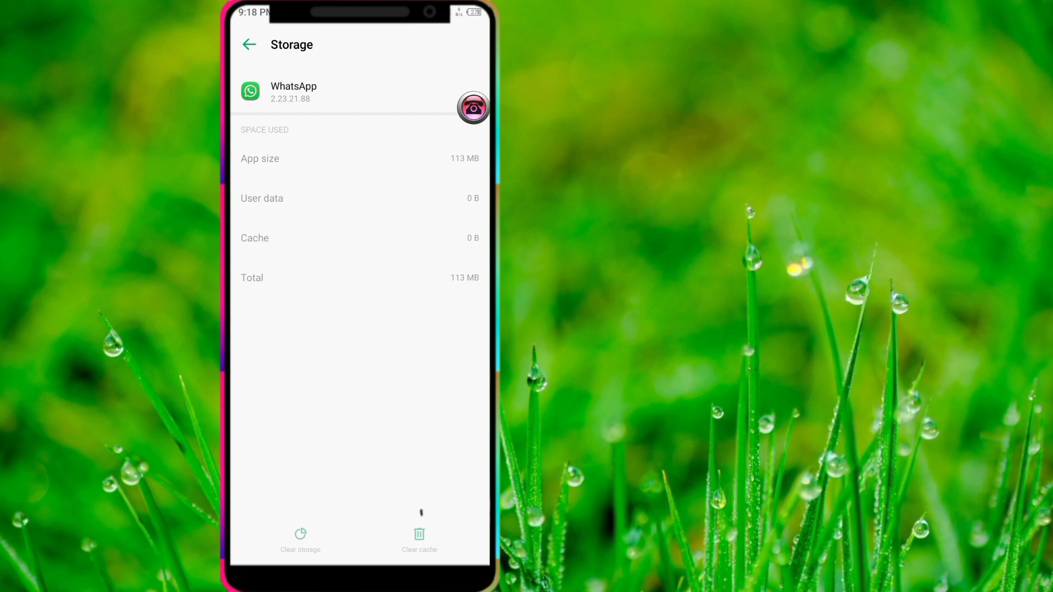
{"action": "left_click", "coordinate": [250, 45]}
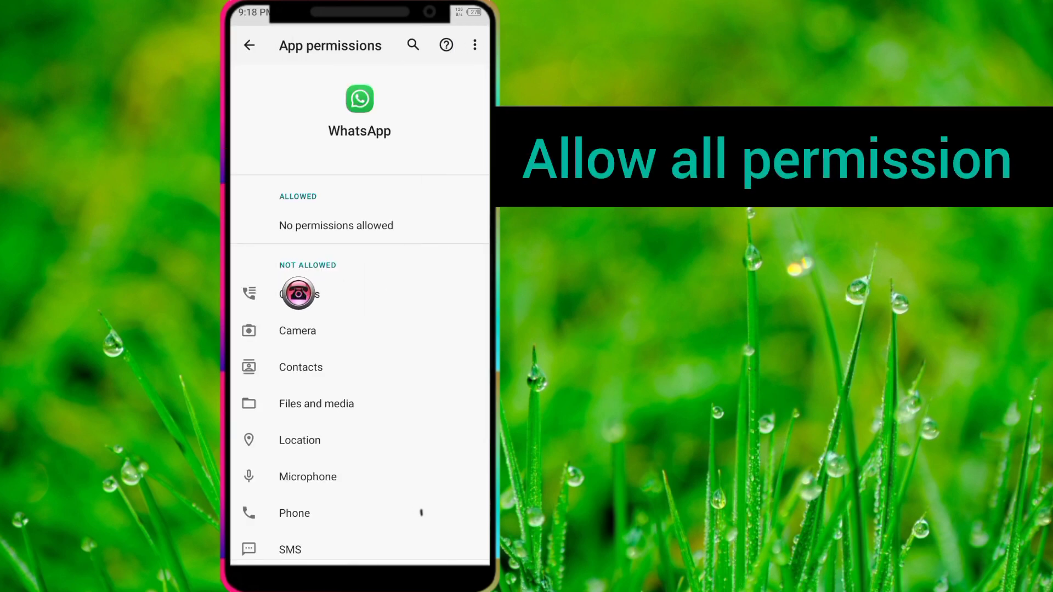
- Allow WhatsApp call logs, camera, contacts, files and media, location, microphone, phone and SMS
{"action": "left_click", "coordinate": [300, 294]}
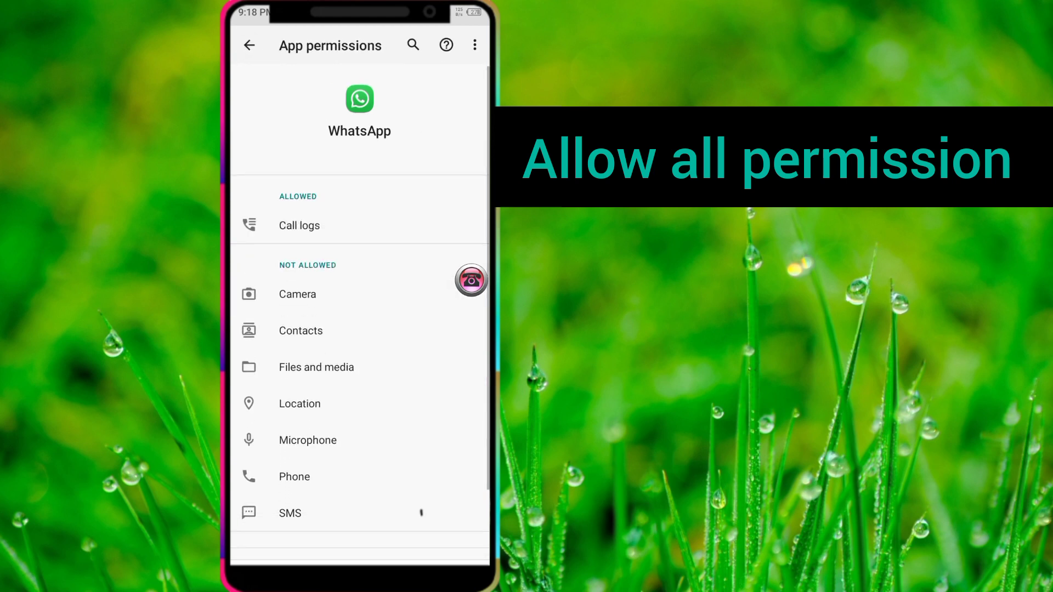
{"action": "left_click", "coordinate": [297, 294]}
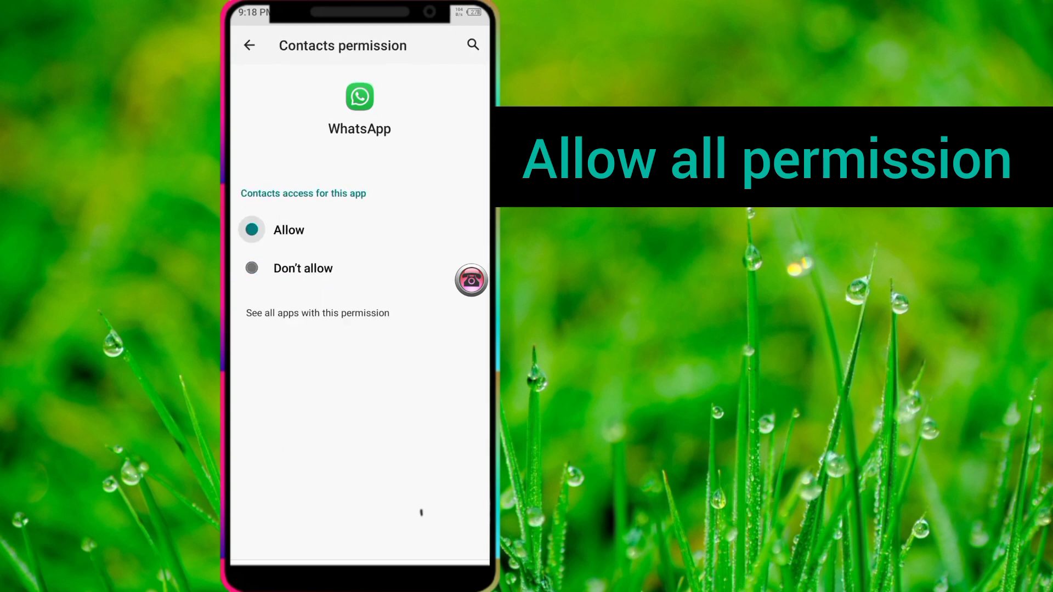
{"action": "left_click", "coordinate": [253, 46]}
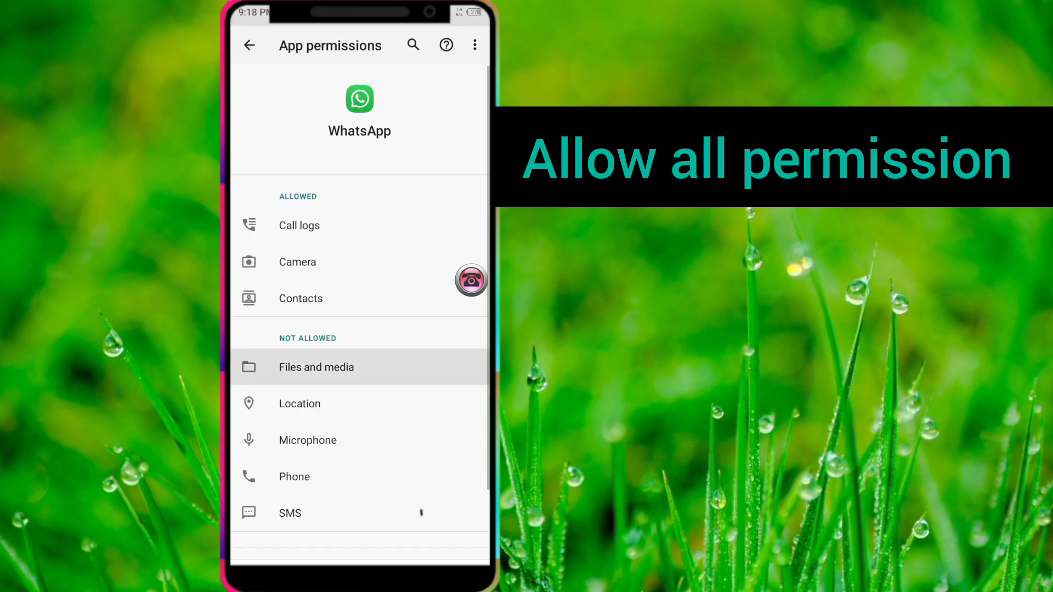
{"action": "left_click", "coordinate": [316, 367]}
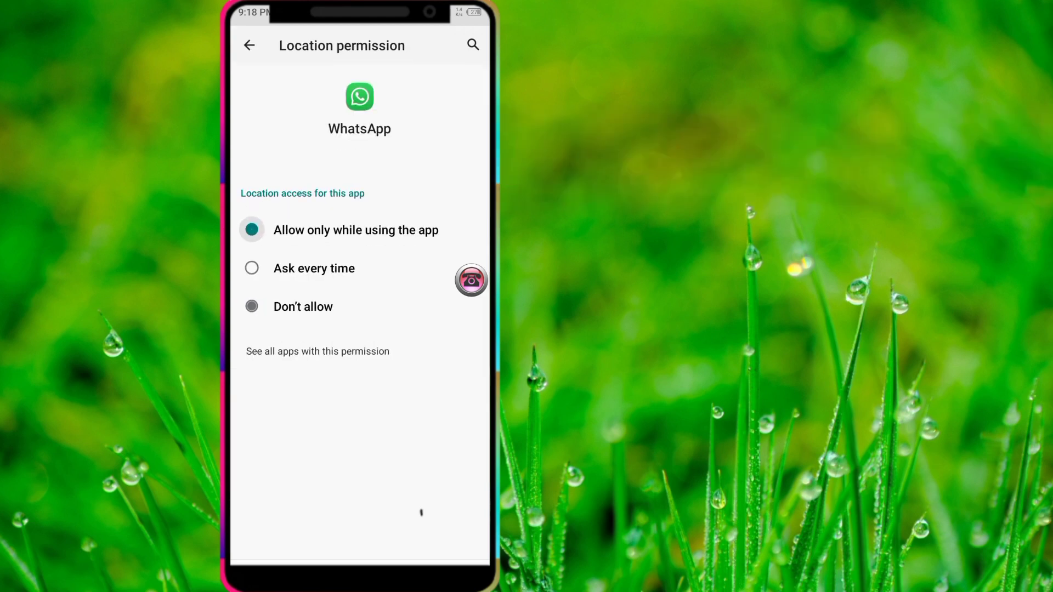
{"action": "left_click", "coordinate": [253, 46]}
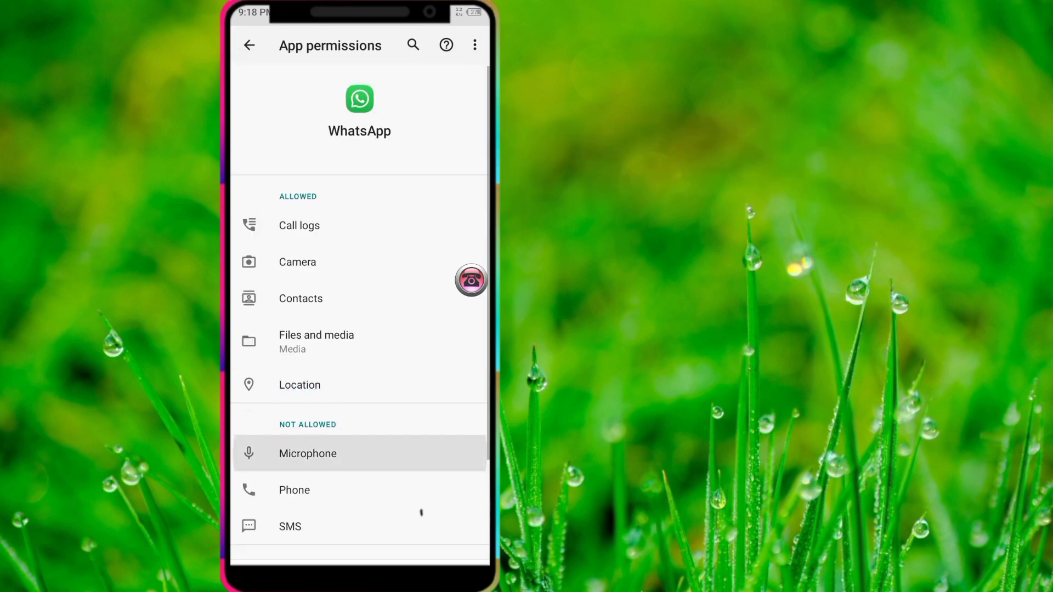
{"action": "left_click", "coordinate": [294, 489]}
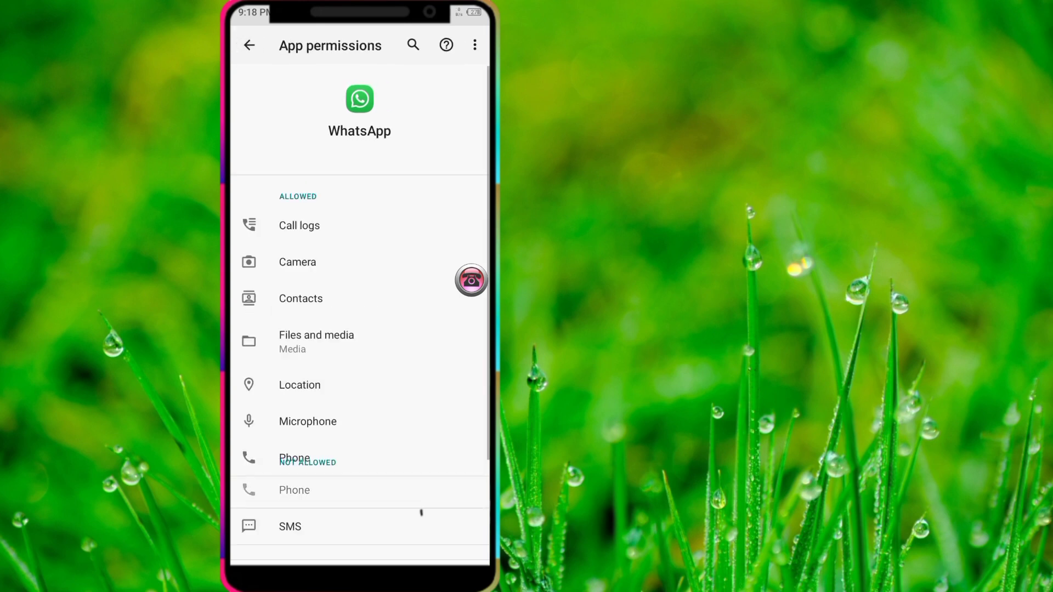
{"action": "left_click", "coordinate": [289, 527]}
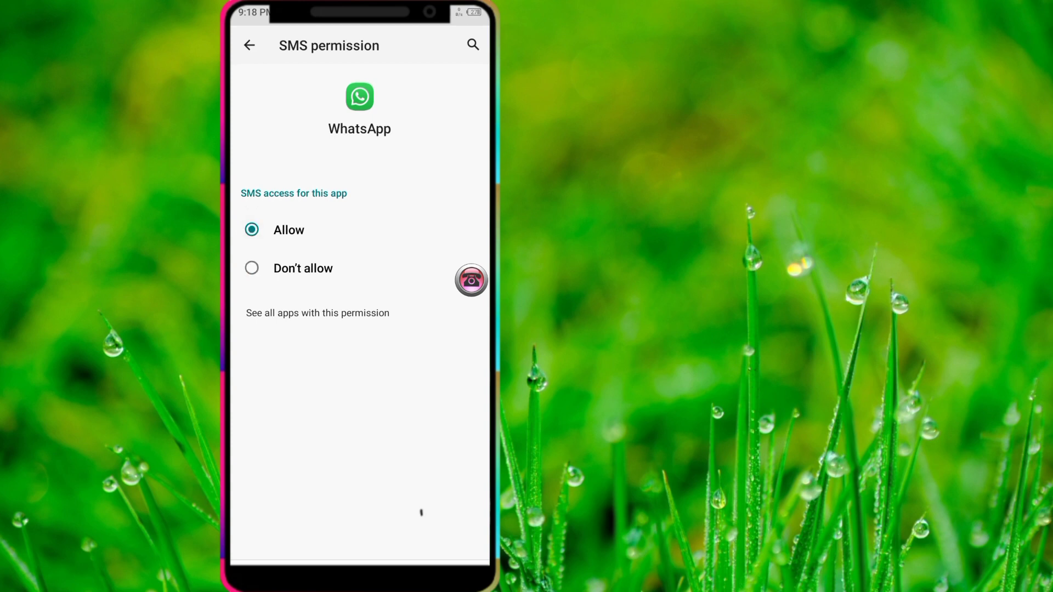
{"action": "left_click", "coordinate": [252, 46]}
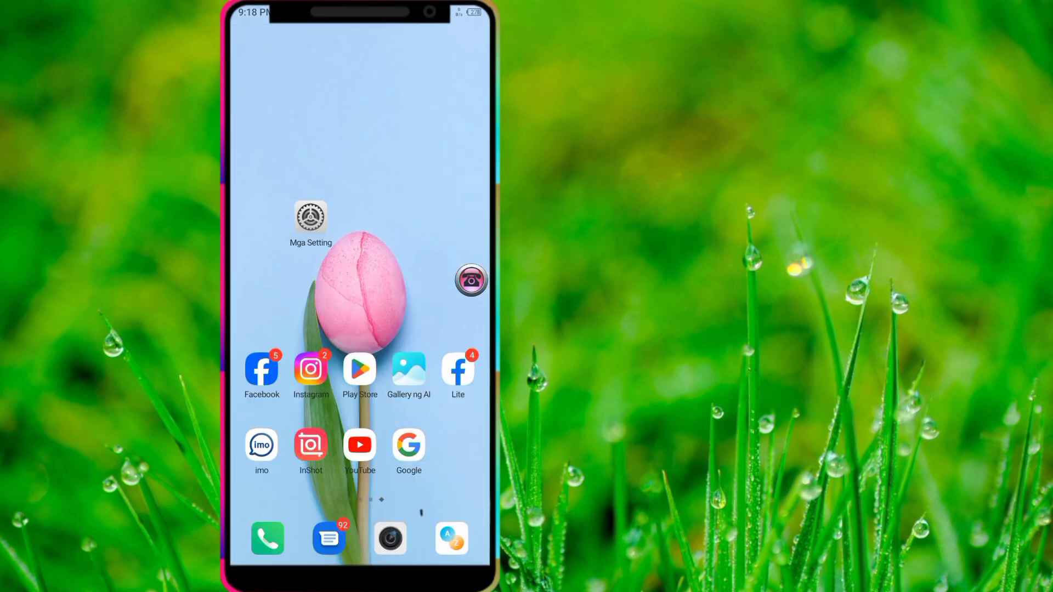
- Swipe the home screen left to reach the WhatsApp icon
{"action": "scroll", "scroll_direction": "left", "scroll_amount": 3}
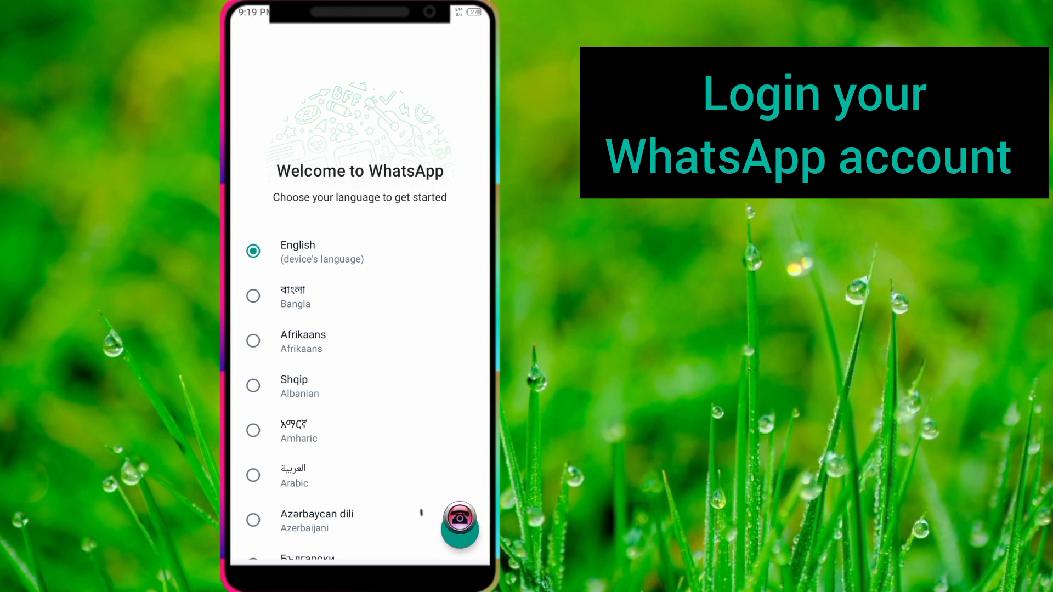
- Keep English, agree to WhatsApp's terms and enter the Bangladesh phone number
{"action": "left_click", "coordinate": [252, 251]}
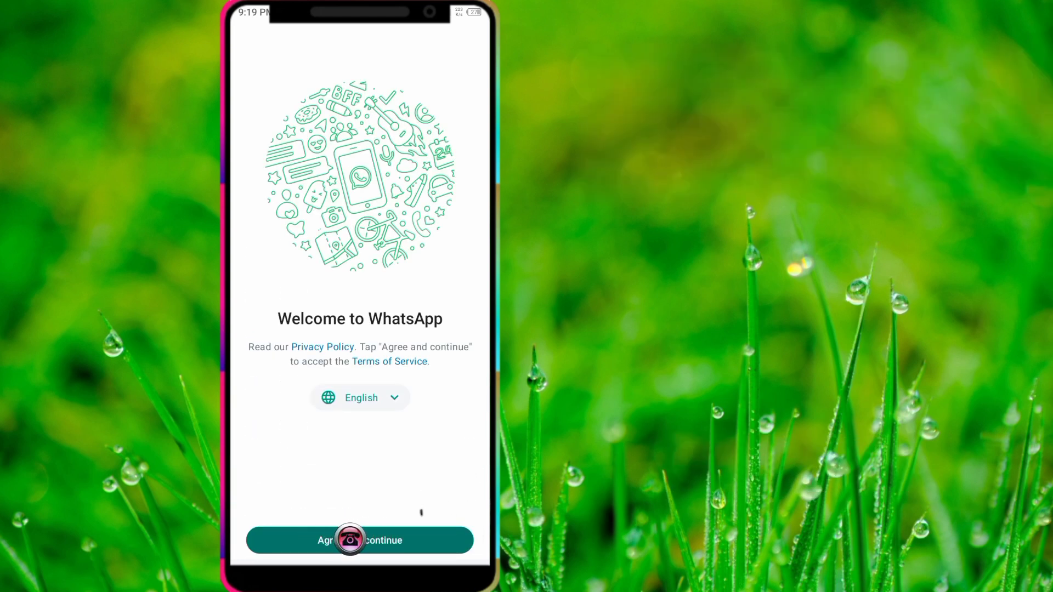
{"action": "left_click", "coordinate": [360, 540]}
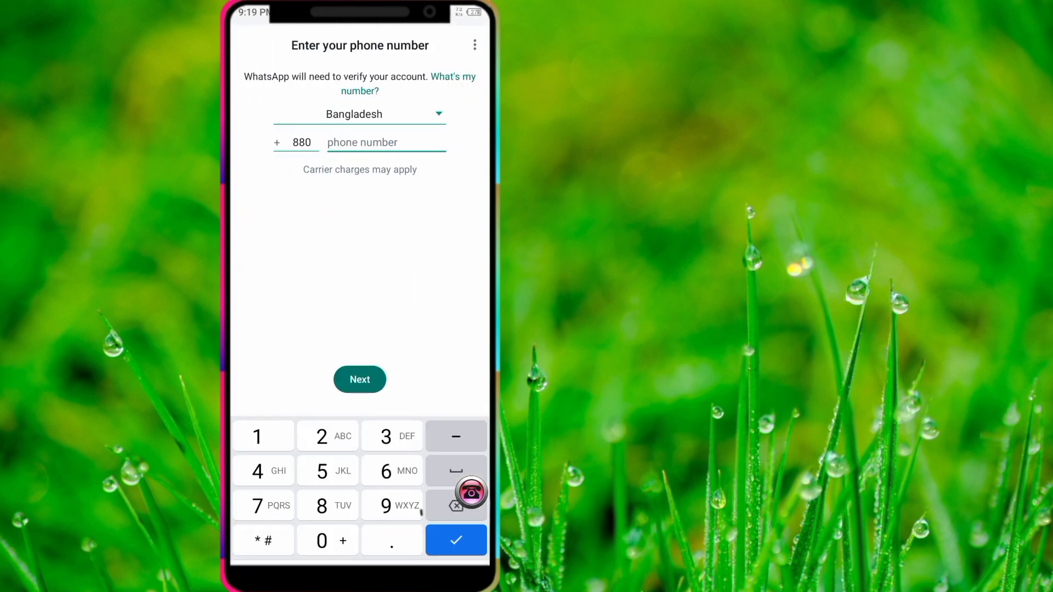
{"action": "type", "text": "017062"}
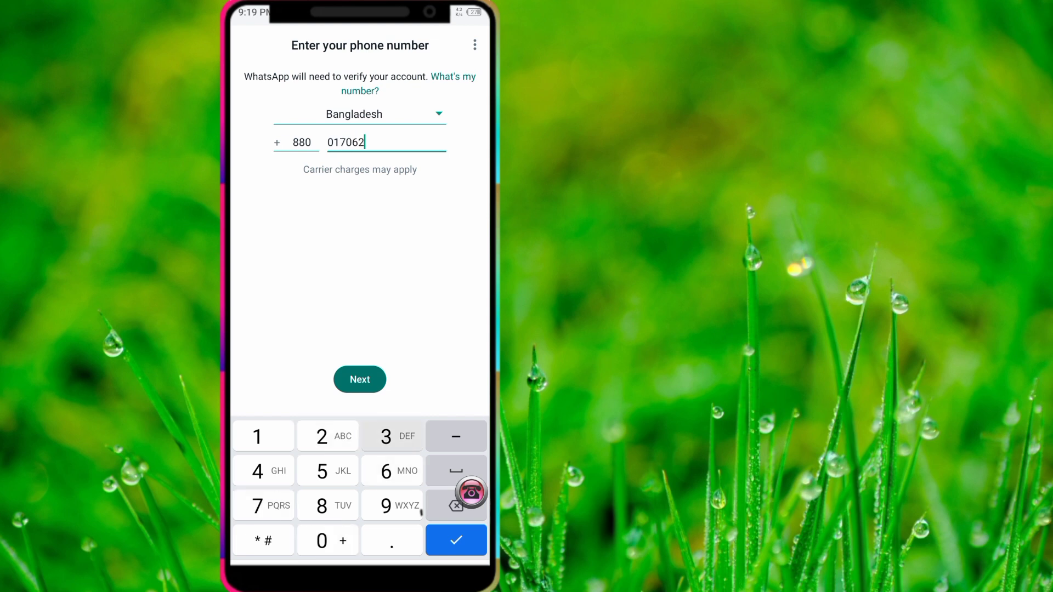
{"action": "type", "text": "34319"}
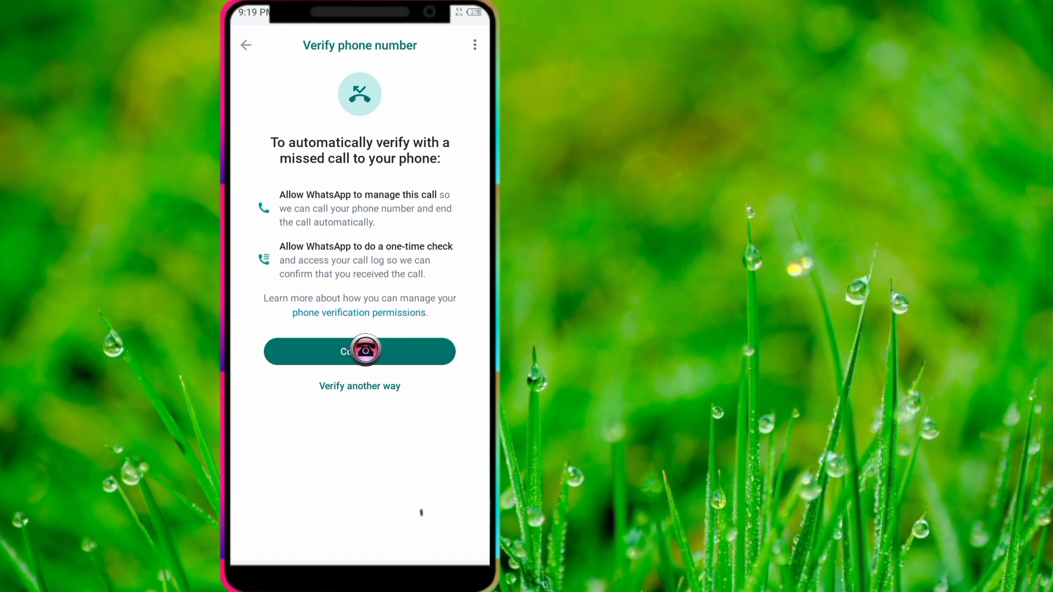
- Continue with automatic missed-call verification of the phone number
{"action": "left_click", "coordinate": [359, 352]}
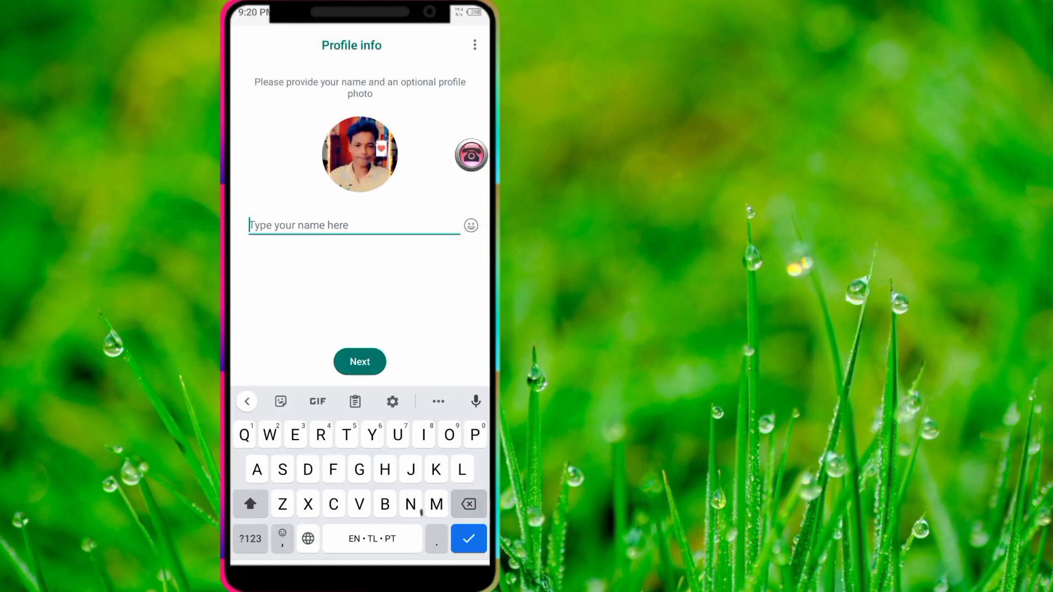
- Enter 'Asif' as the WhatsApp profile name and submit it
{"action": "type", "text": "Asif"}
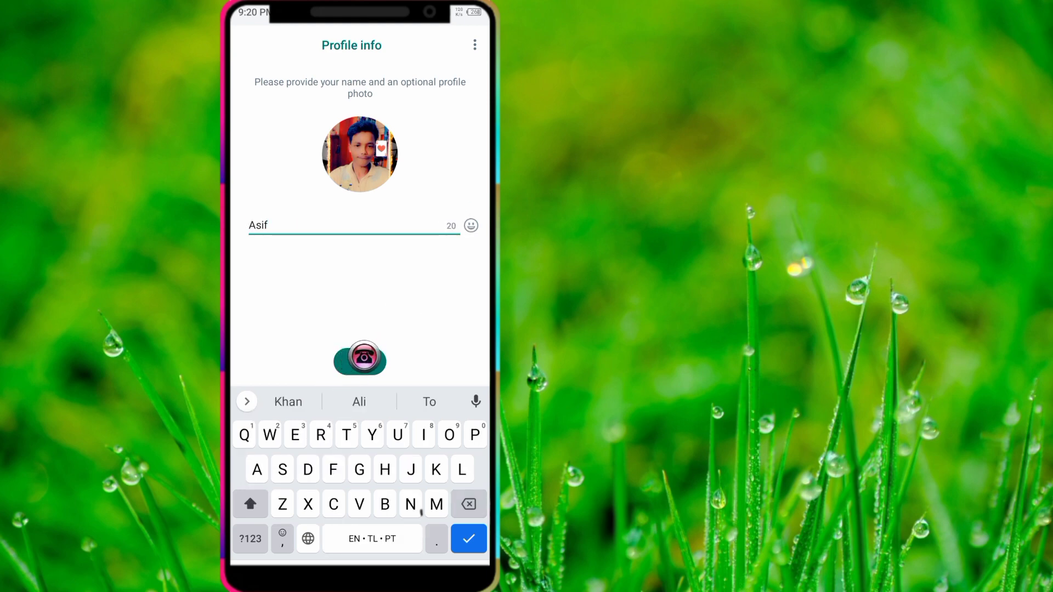
{"action": "left_click", "coordinate": [468, 539]}
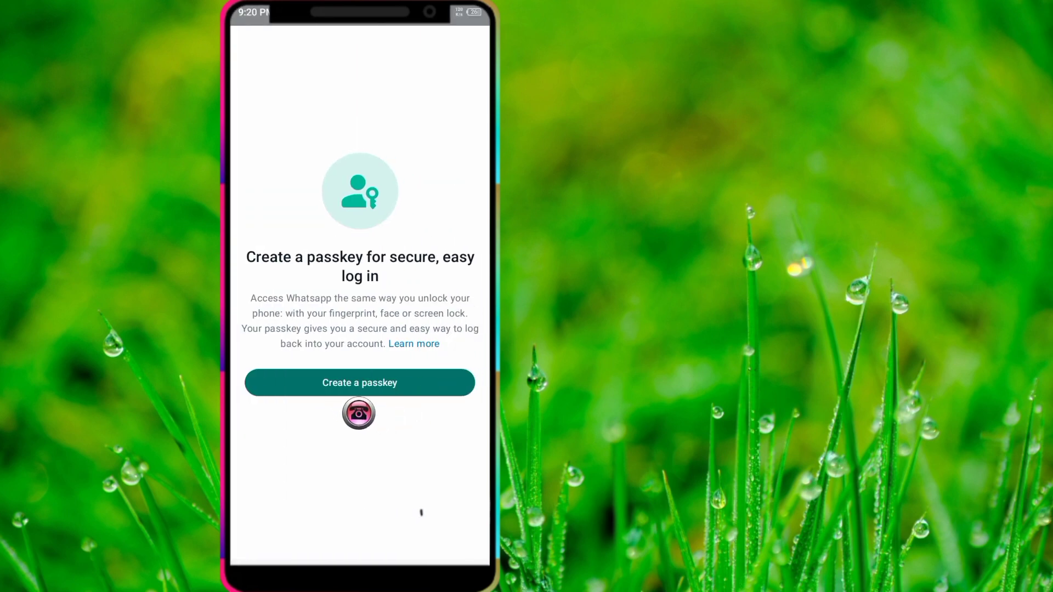
- Decline the passkey offer with Not now and wait while WhatsApp initializes
{"action": "left_click", "coordinate": [359, 383]}
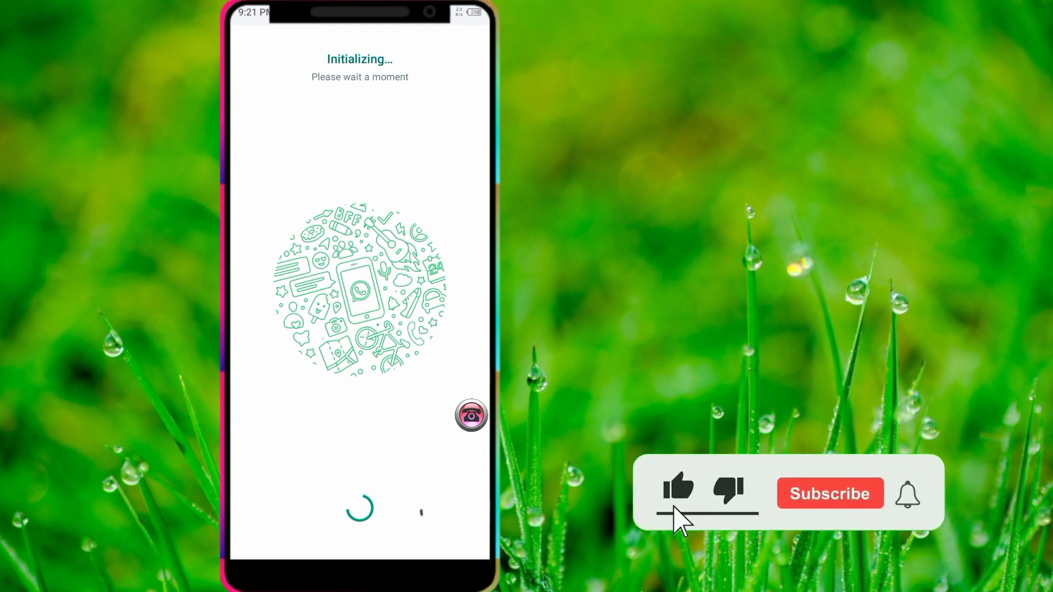
{"action": "left_click", "coordinate": [830, 494]}
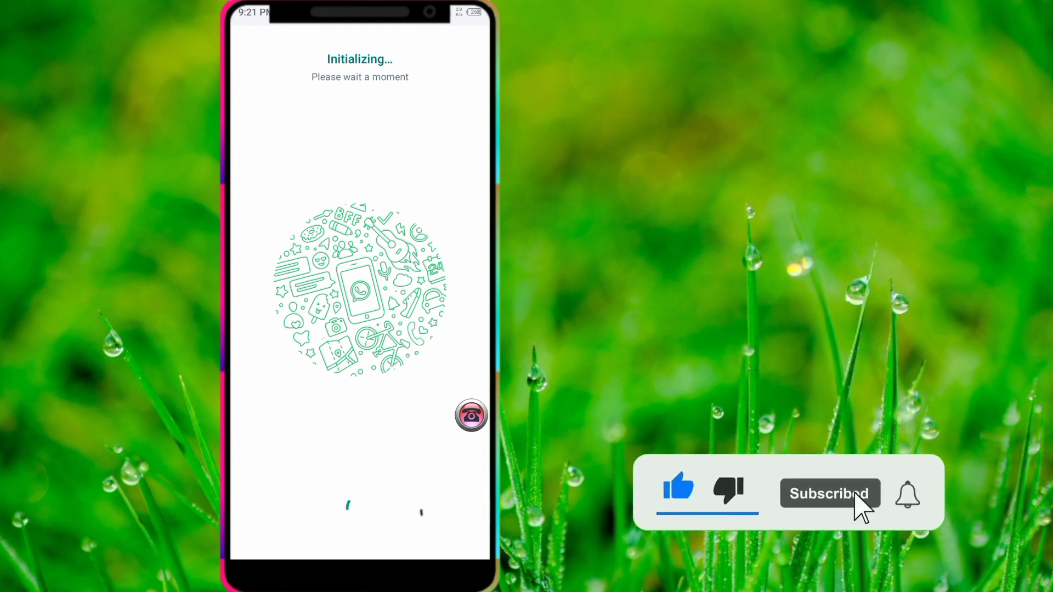